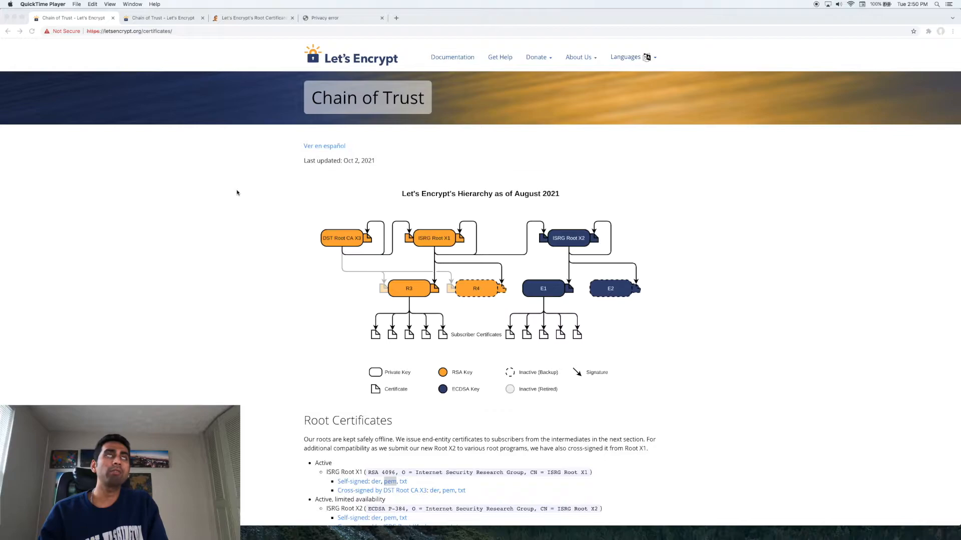
mouse_move(332, 51)
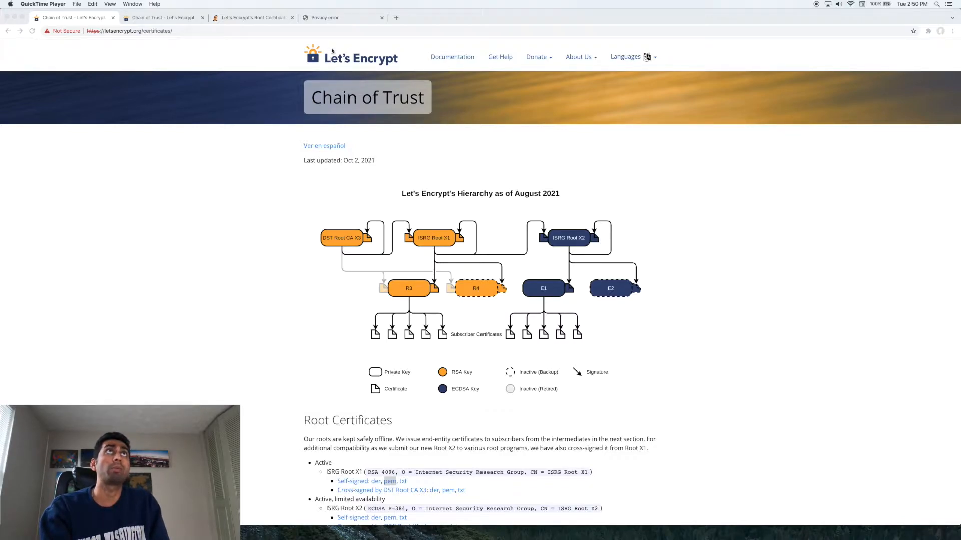
Step: Inspect the Wikipedia privacy error's certificate chain showing the expired wikipedia.org certificate, then close it
left_click(340, 17)
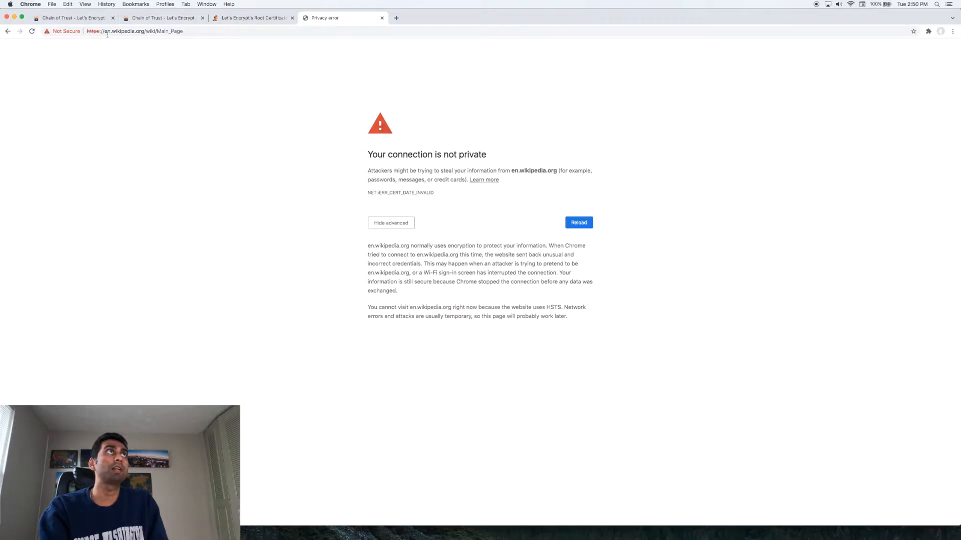
left_click(63, 31)
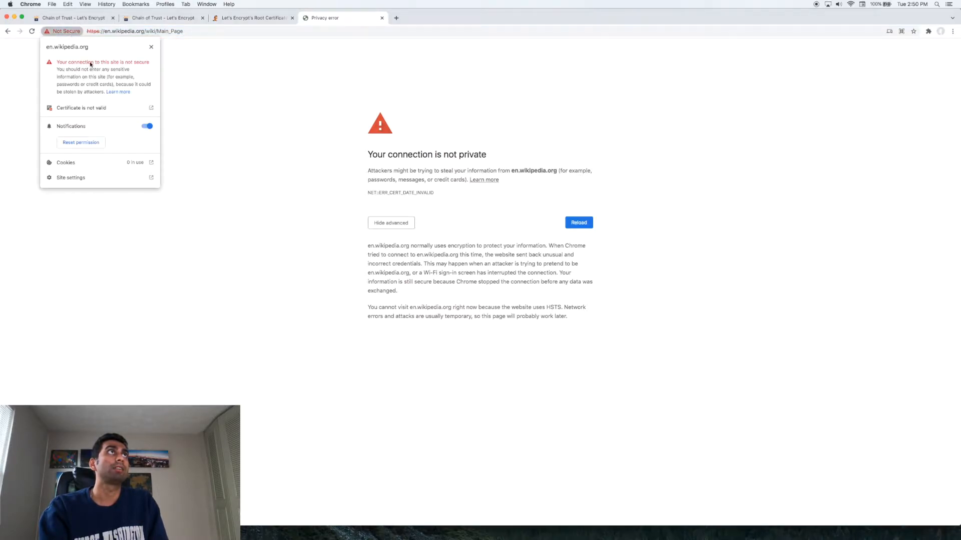
mouse_move(81, 108)
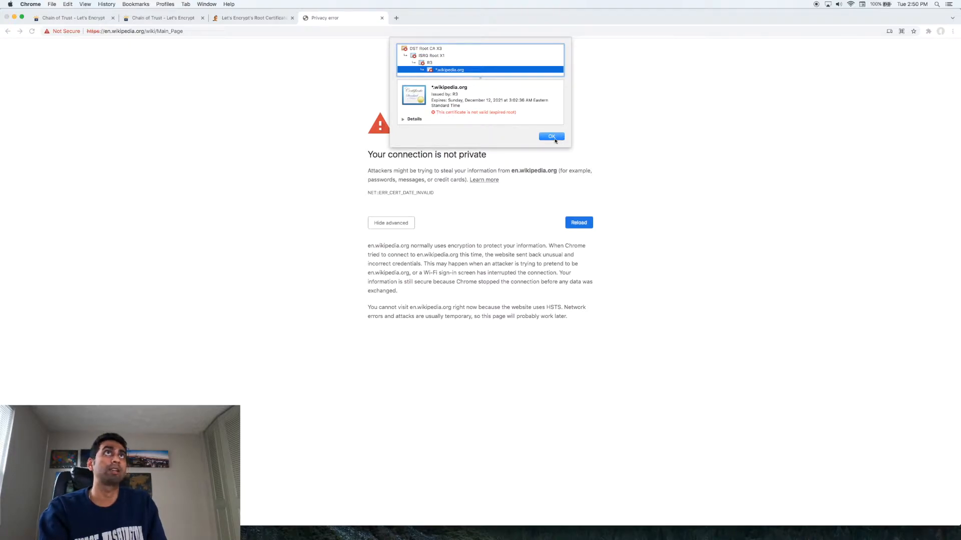
left_click(551, 136)
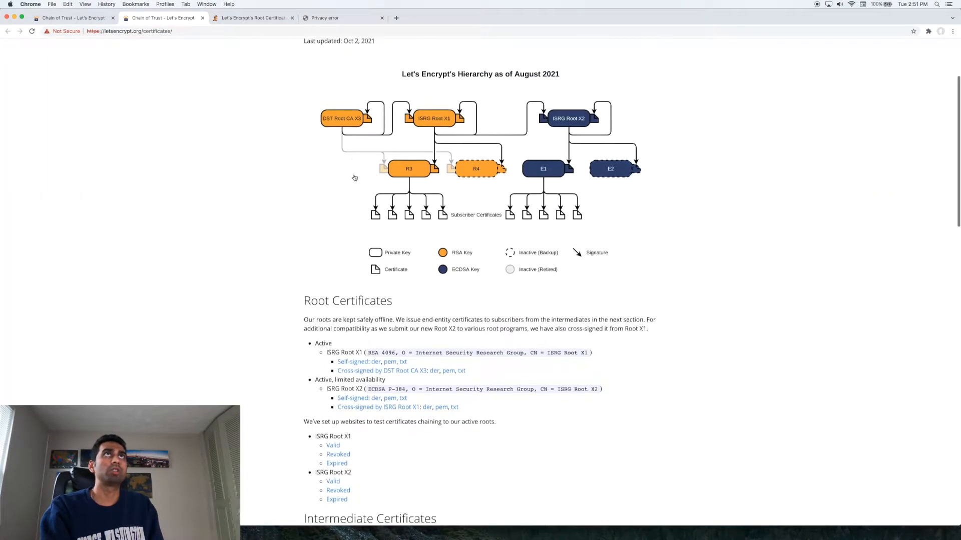
Step: Go back to the first Let's Encrypt tab and scroll to the Root Certificates section
scroll("down", 3)
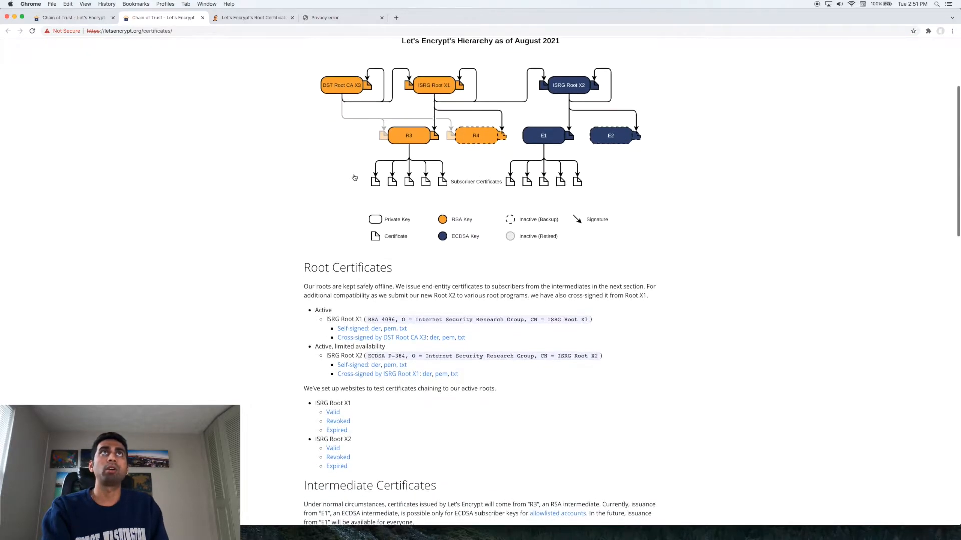
scroll("down", 3)
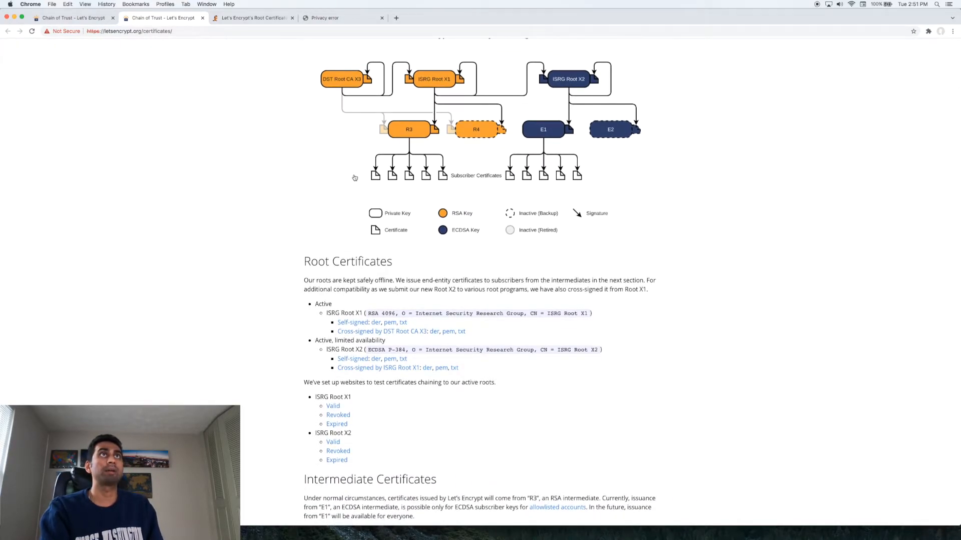
scroll("up", 3)
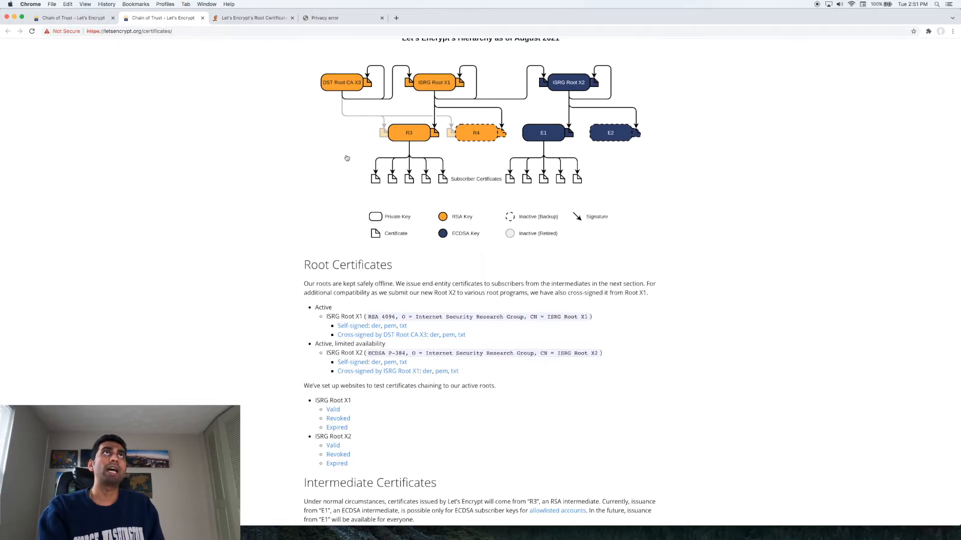
mouse_move(365, 115)
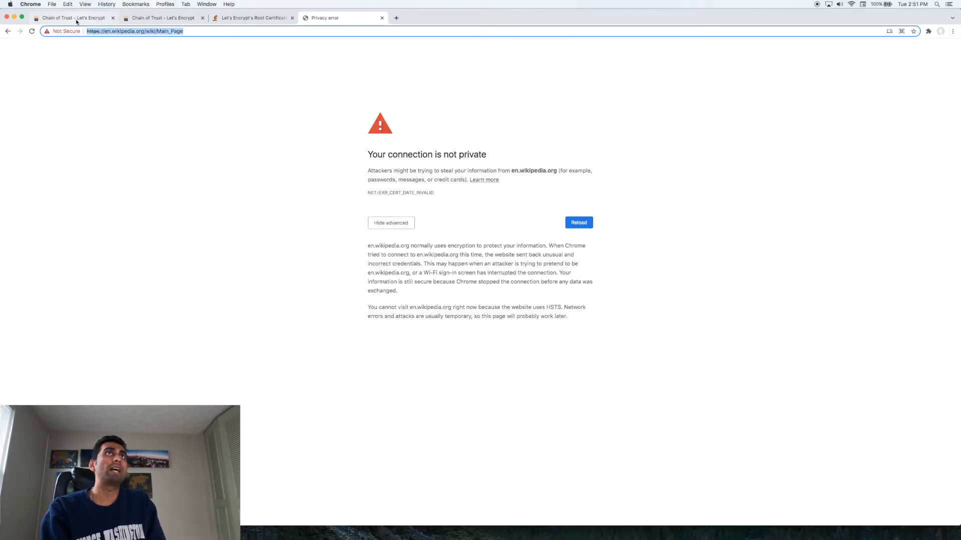
left_click(163, 17)
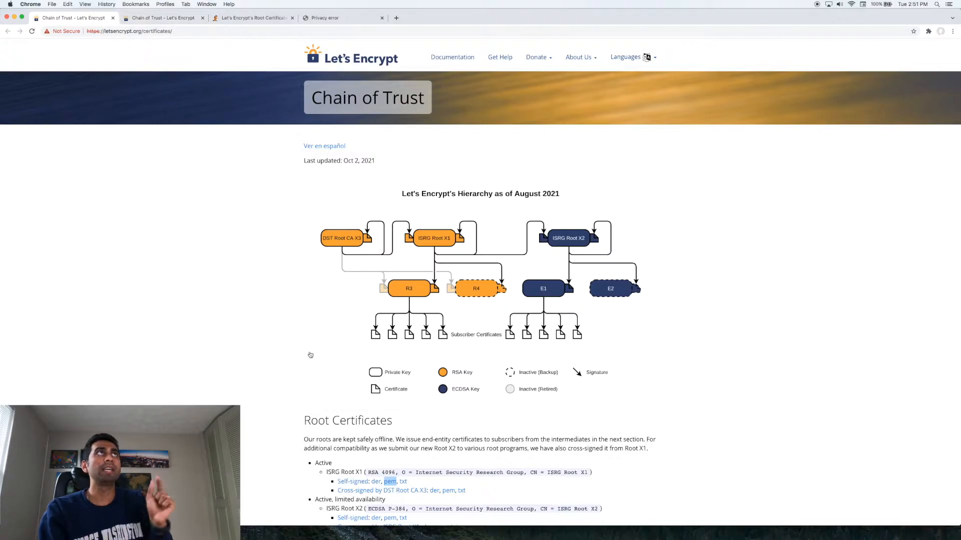
scroll("down", 3)
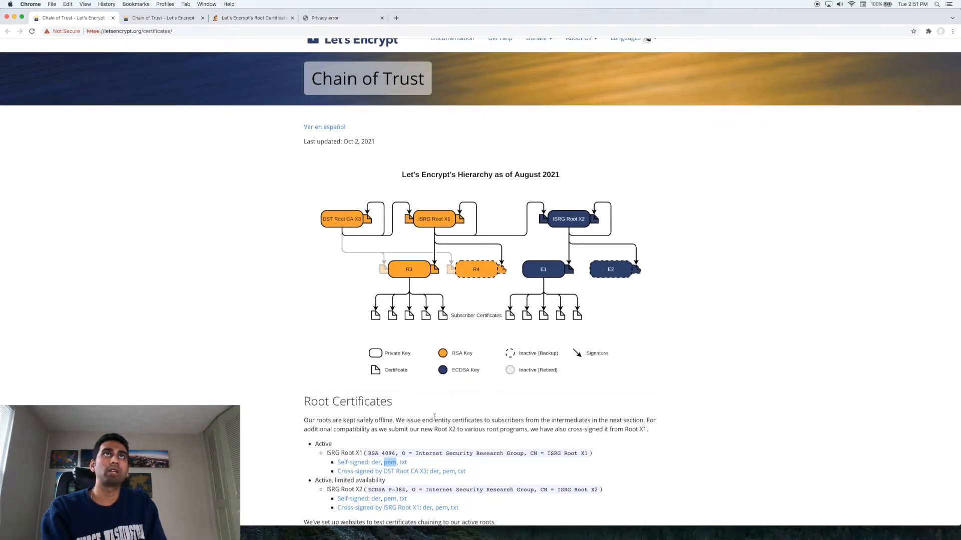
scroll("down", 3)
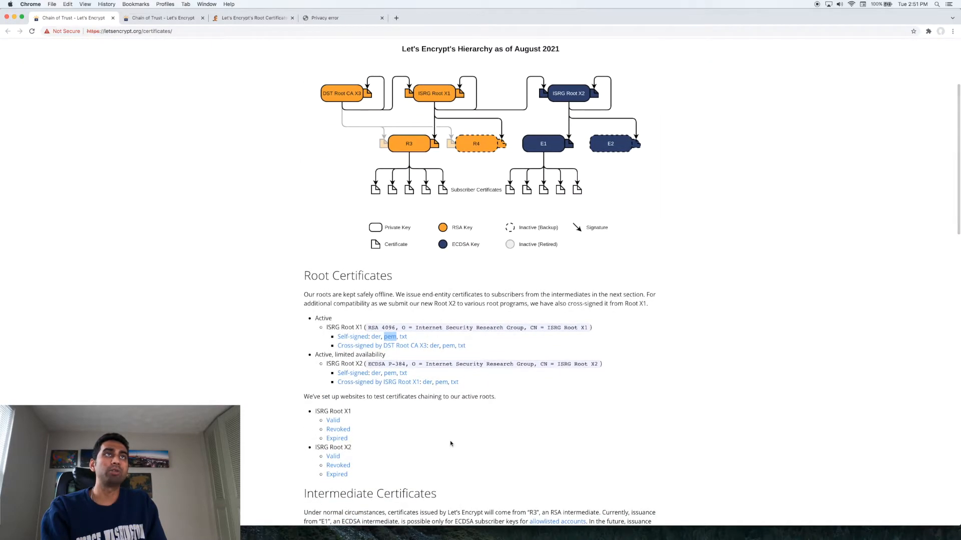
scroll("down", 3)
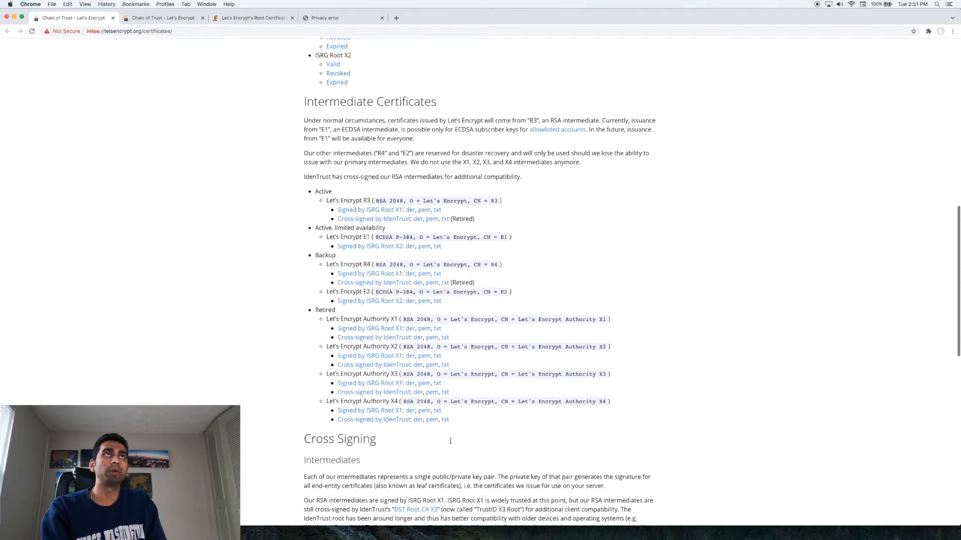
scroll("up", 3)
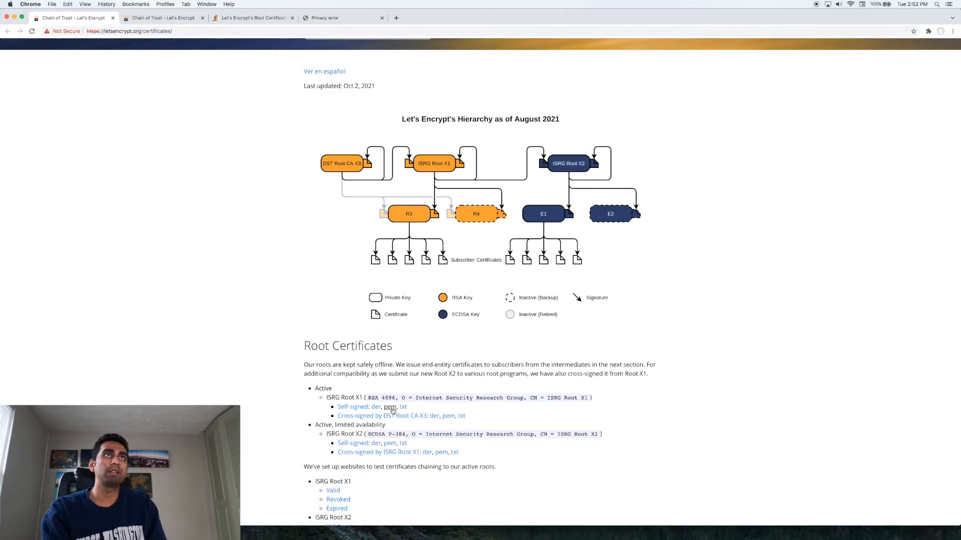
Step: Download the self-signed ISRG Root X1 certificate as PEM and open the file
left_click(391, 407)
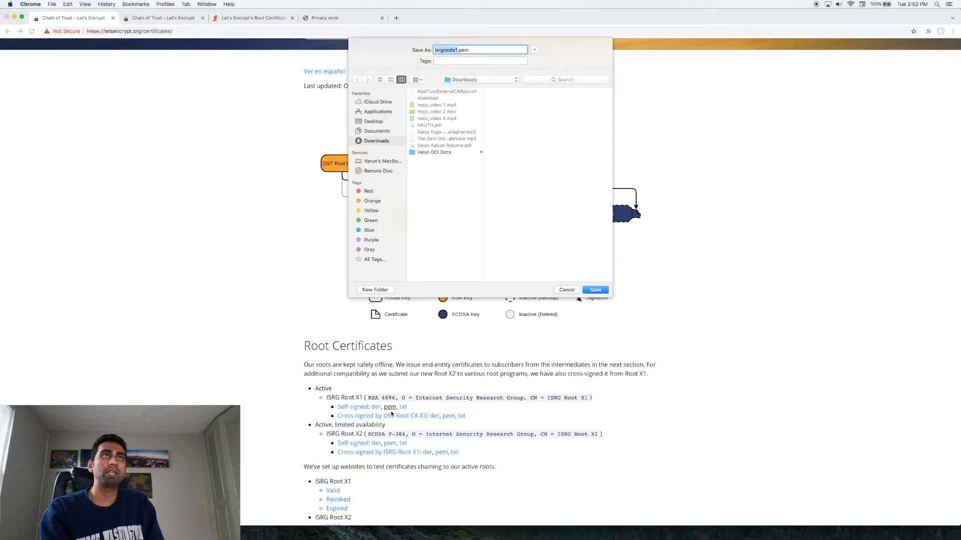
mouse_move(532, 297)
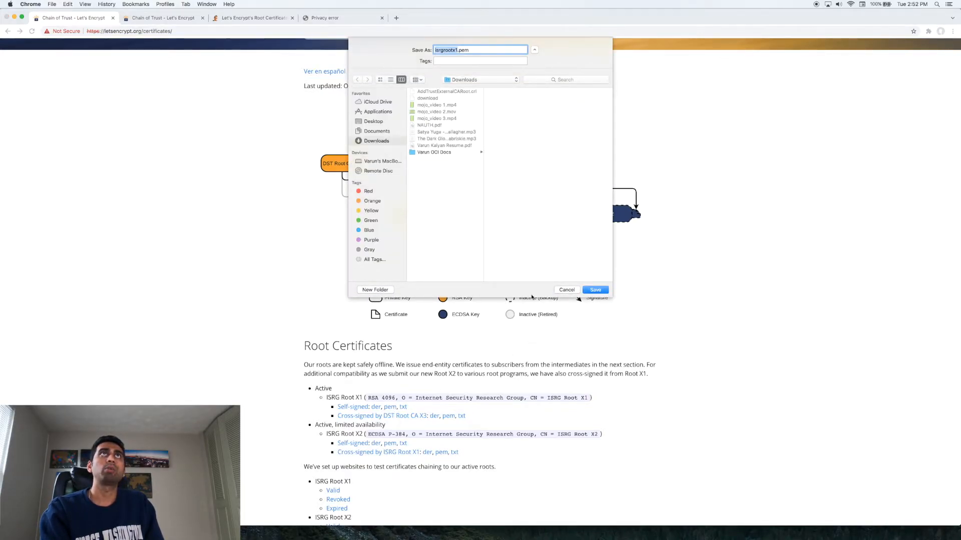
left_click(594, 290)
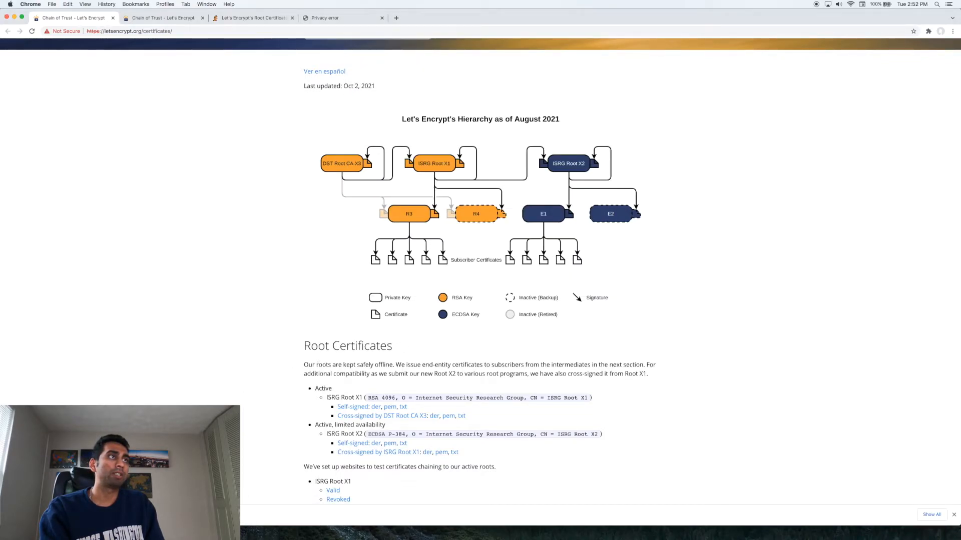
left_click(390, 406)
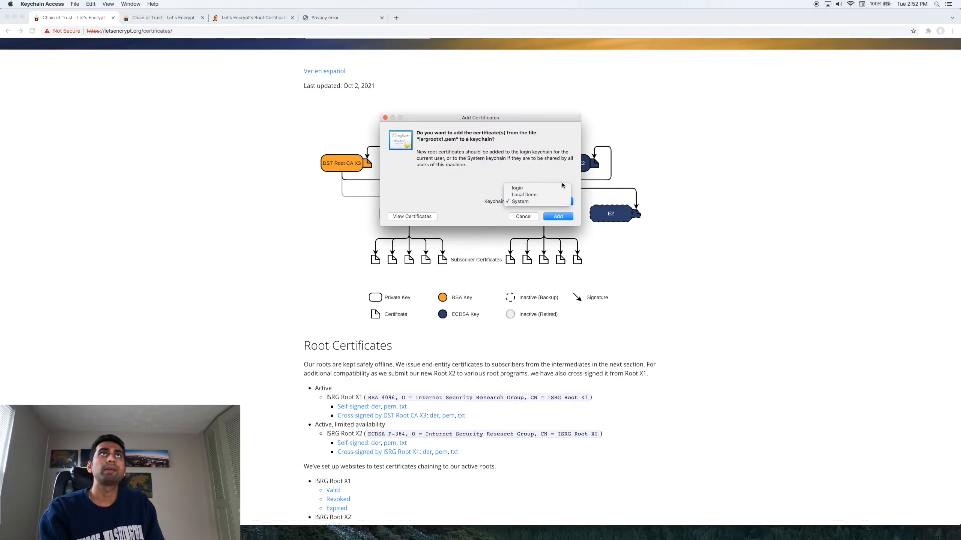
Step: Add the certificate to the System keychain, approve the modification, and bring Keychain Access forward
left_click(518, 201)
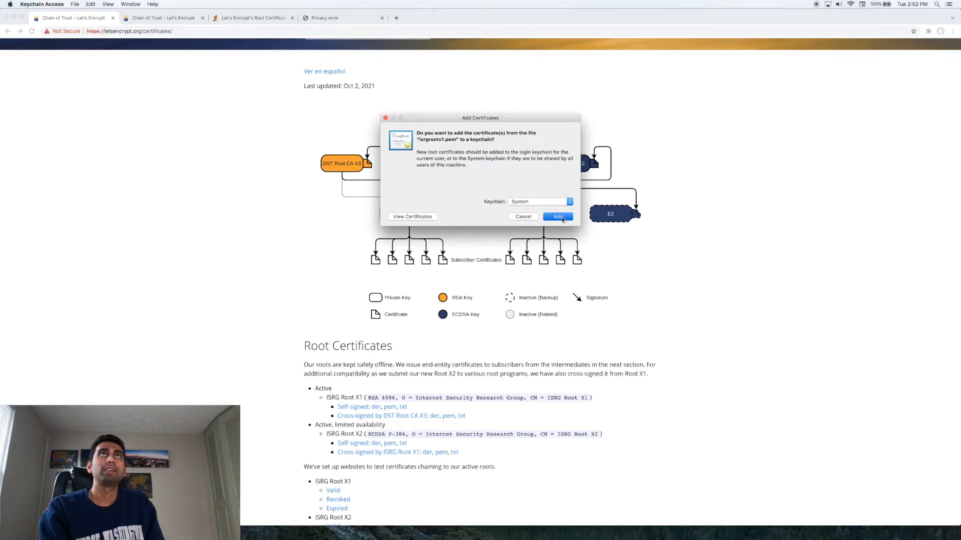
left_click(556, 217)
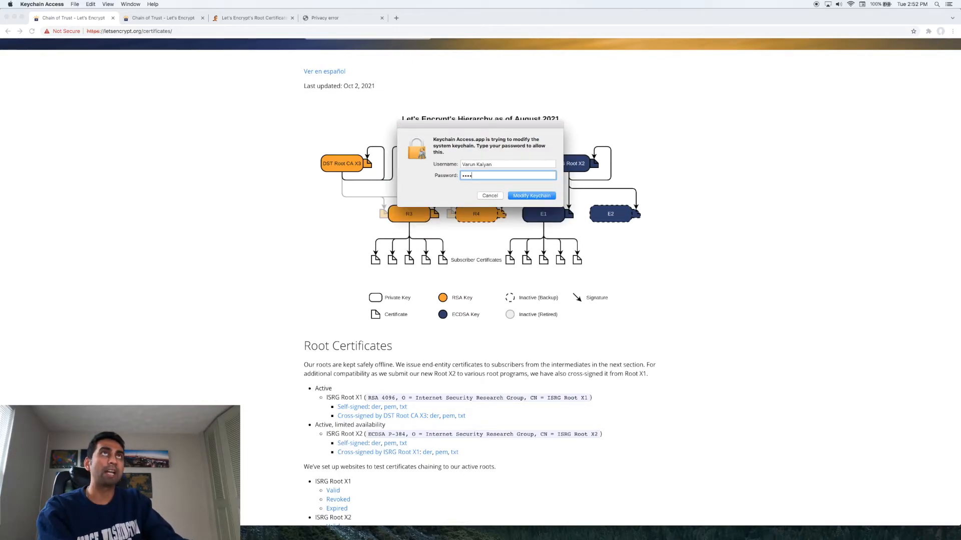
left_click(530, 196)
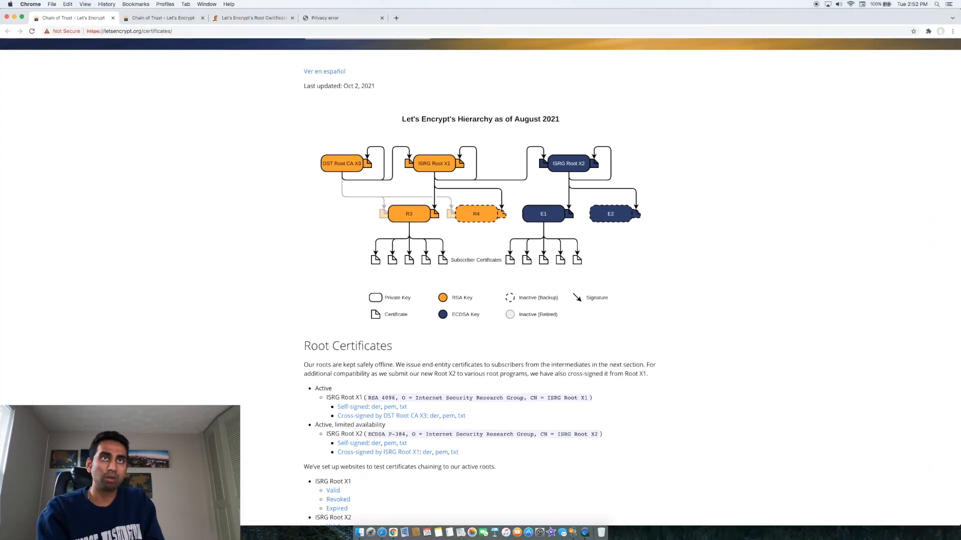
mouse_move(576, 522)
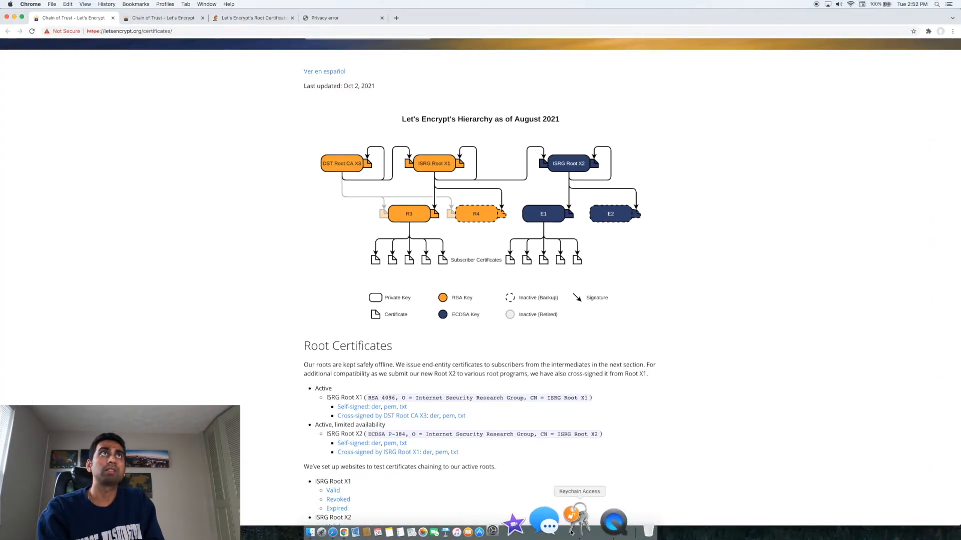
left_click(576, 522)
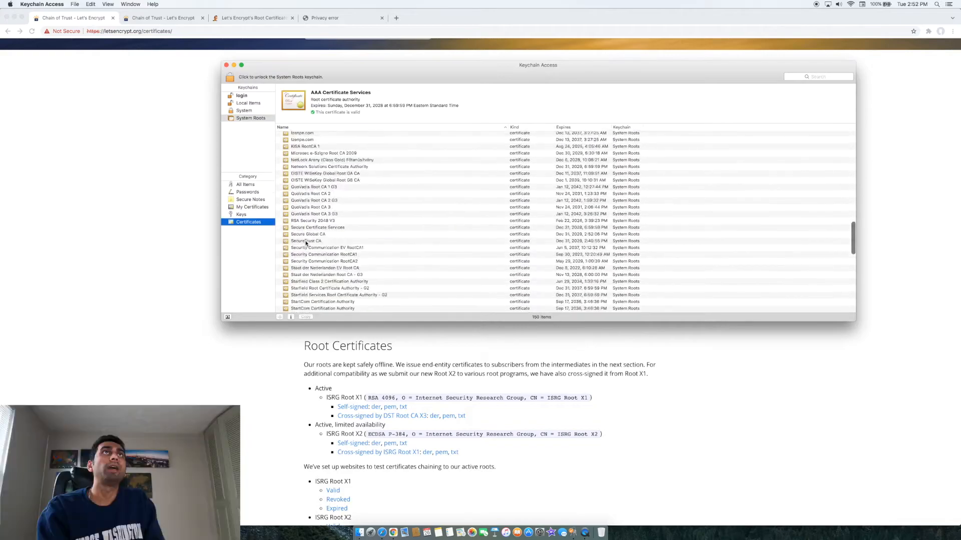
Step: Set ISRG Root X1's 'When using this certificate' to Always Trust and authorize the update
scroll("up", 3)
type("X1")
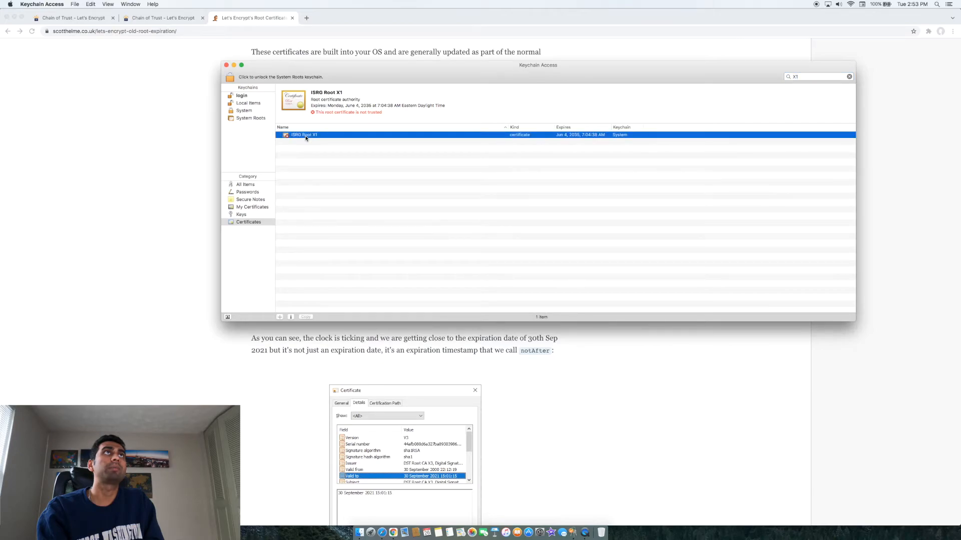
double_click(304, 135)
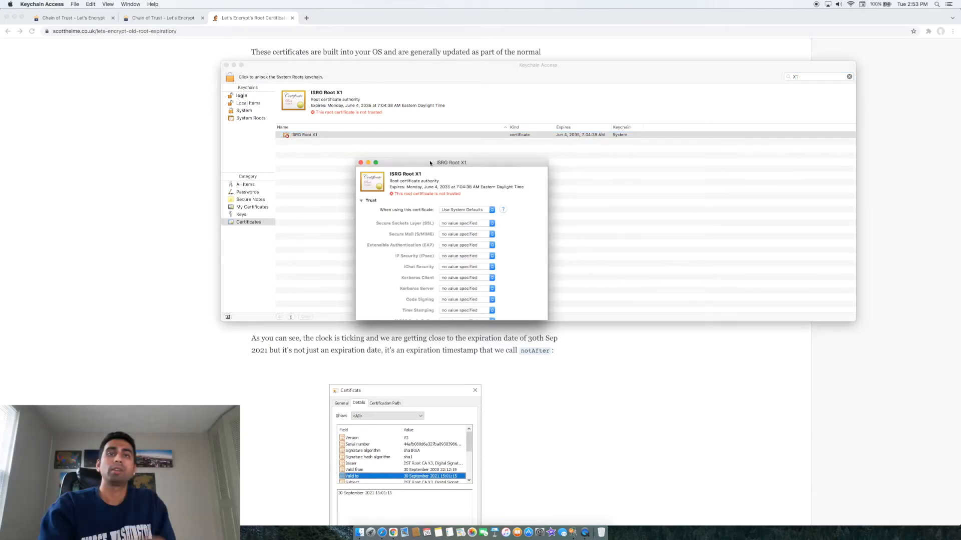
mouse_move(356, 145)
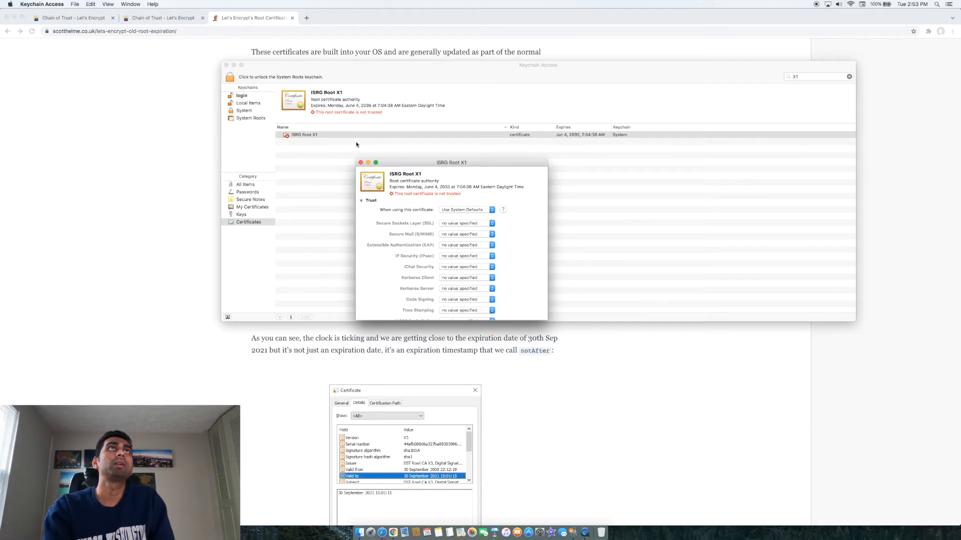
mouse_move(309, 141)
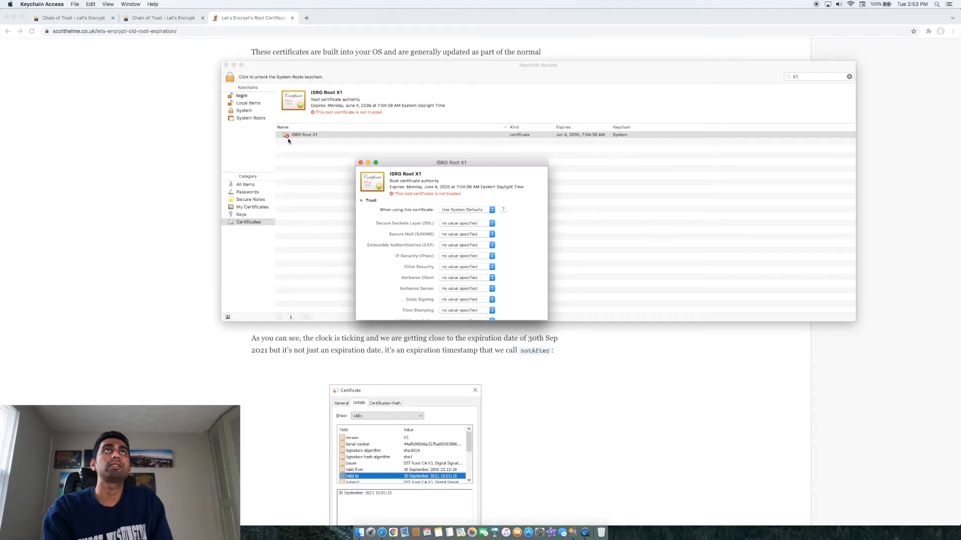
mouse_move(470, 215)
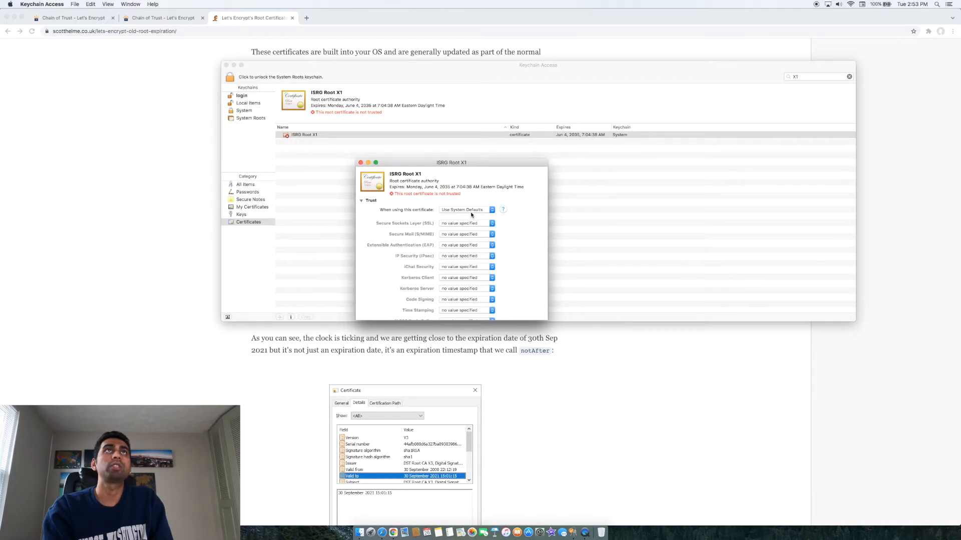
left_click(465, 209)
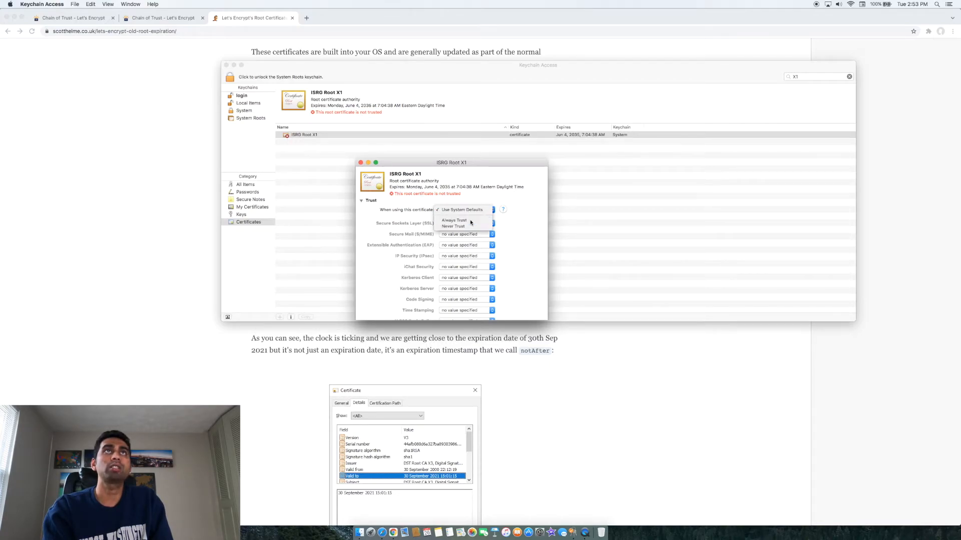
scroll("down", 3)
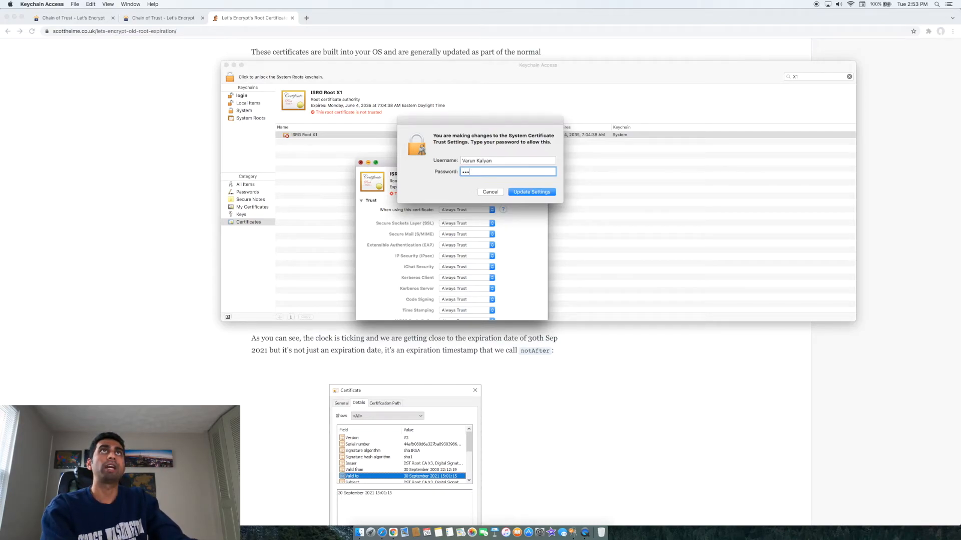
left_click(530, 191)
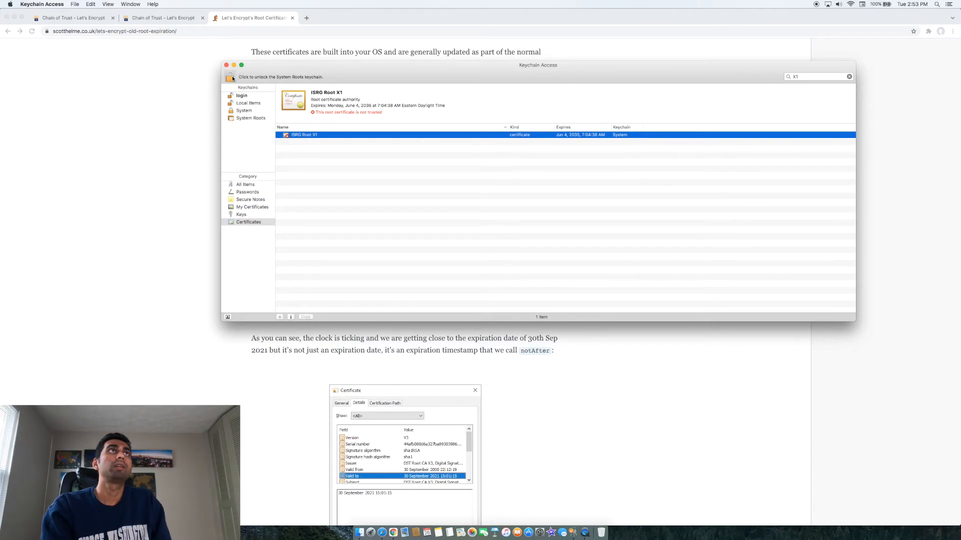
Step: Reopen ISRG Root X1 from the Certificates category to confirm it's trusted for all users
left_click(240, 215)
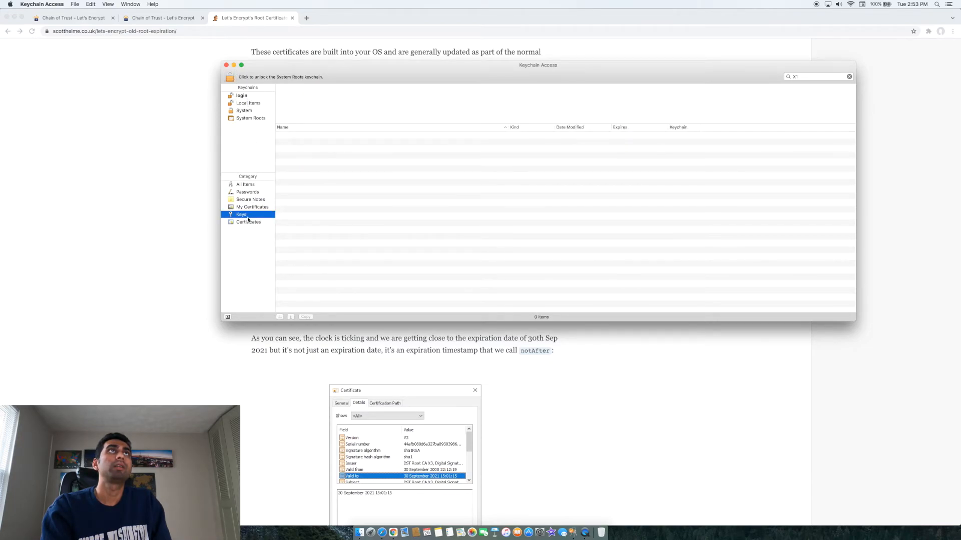
left_click(248, 221)
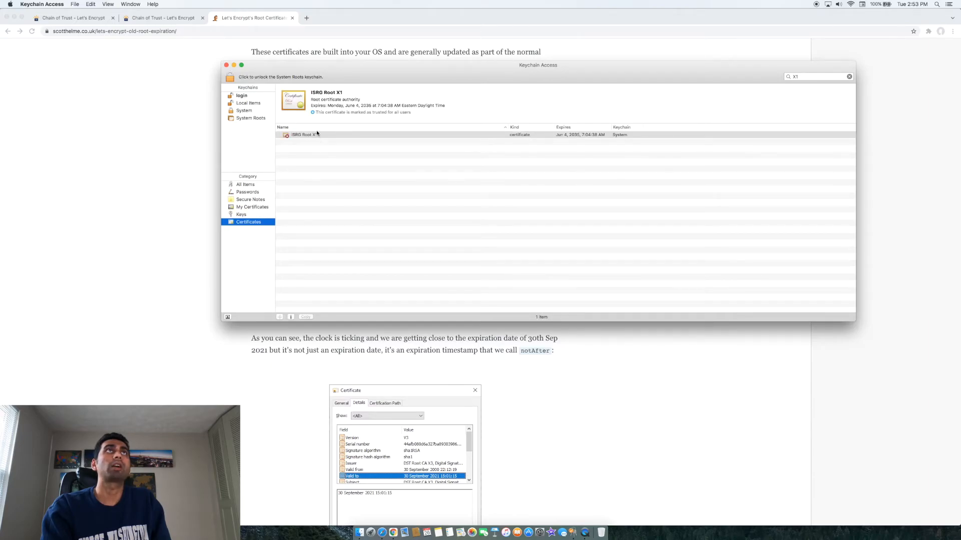
mouse_move(395, 120)
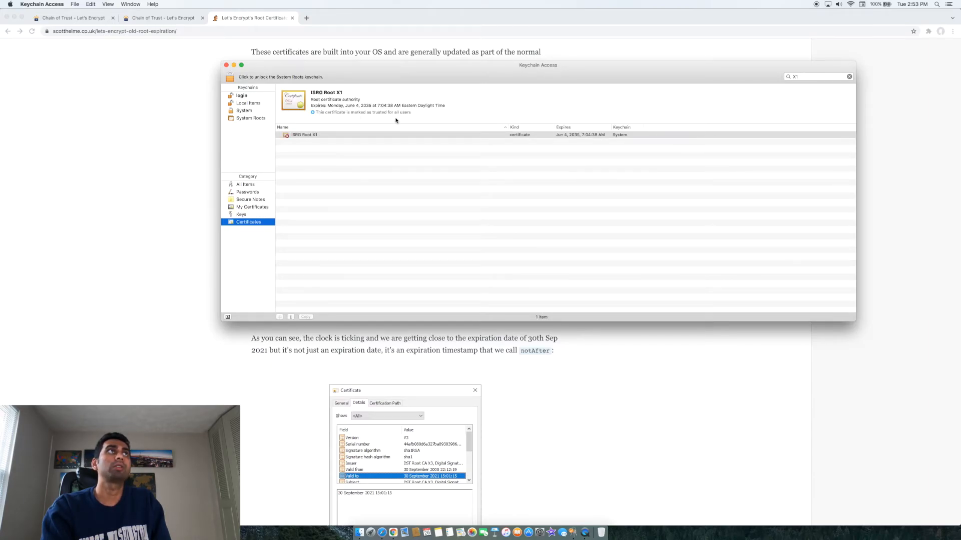
double_click(304, 134)
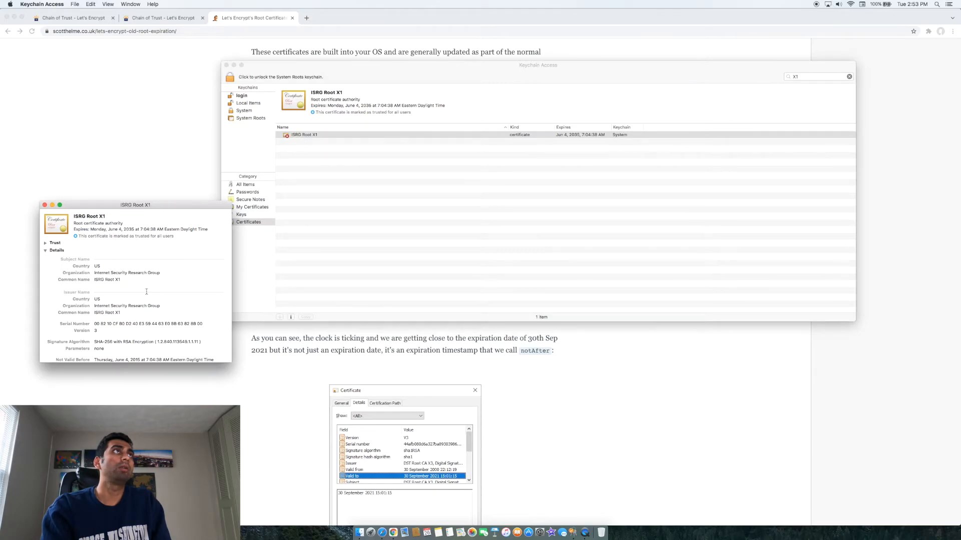
scroll("down", 3)
type("wiki")
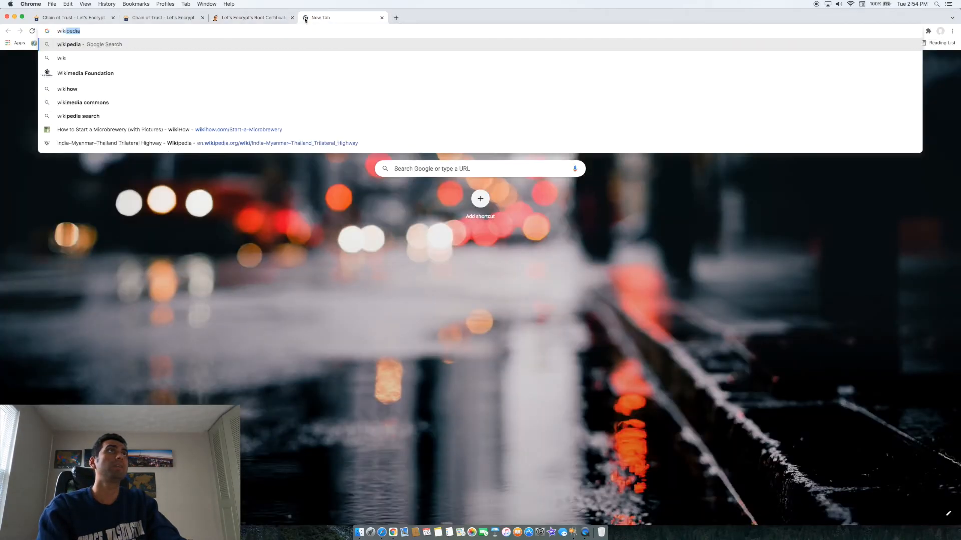
Step: Search for wikipedia and open the 'Wikipedia, the free encyclopedia' result
key("Return")
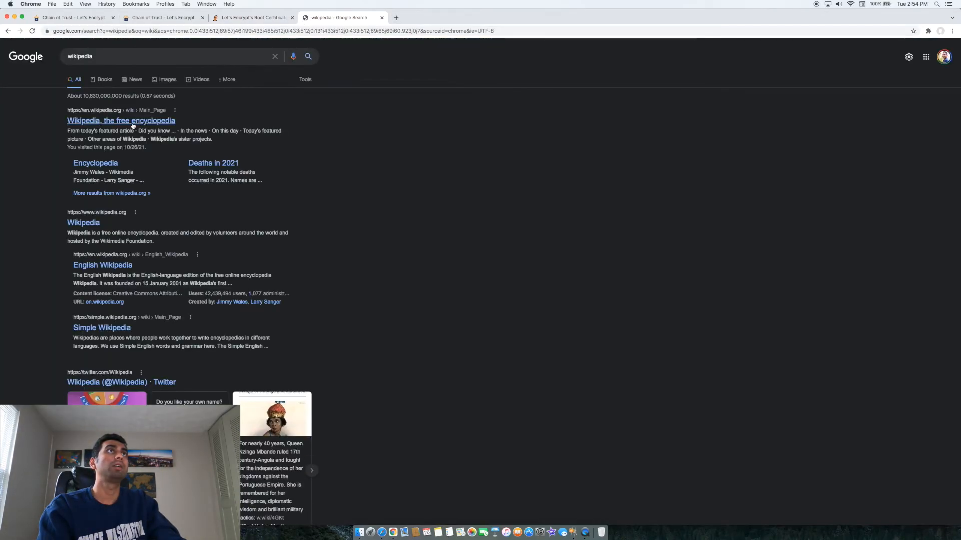
left_click(120, 120)
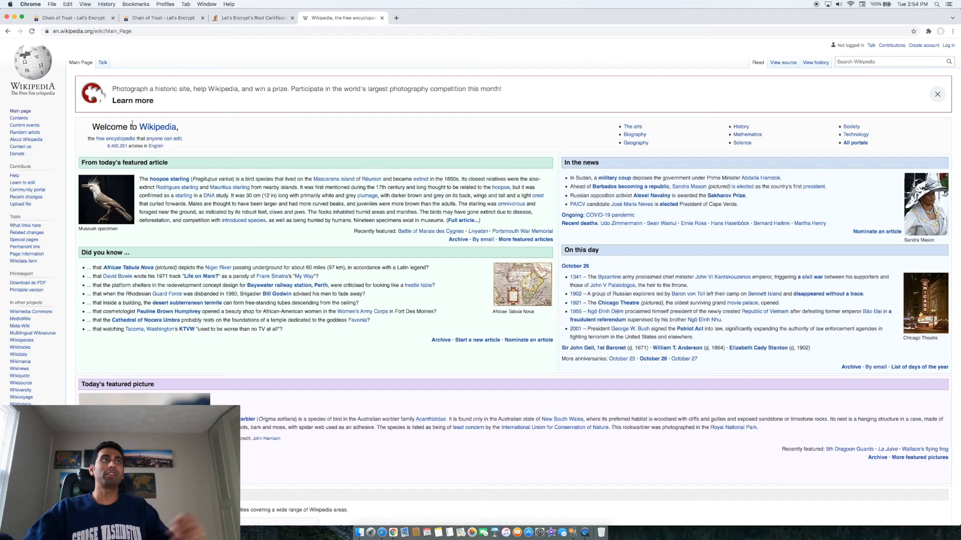